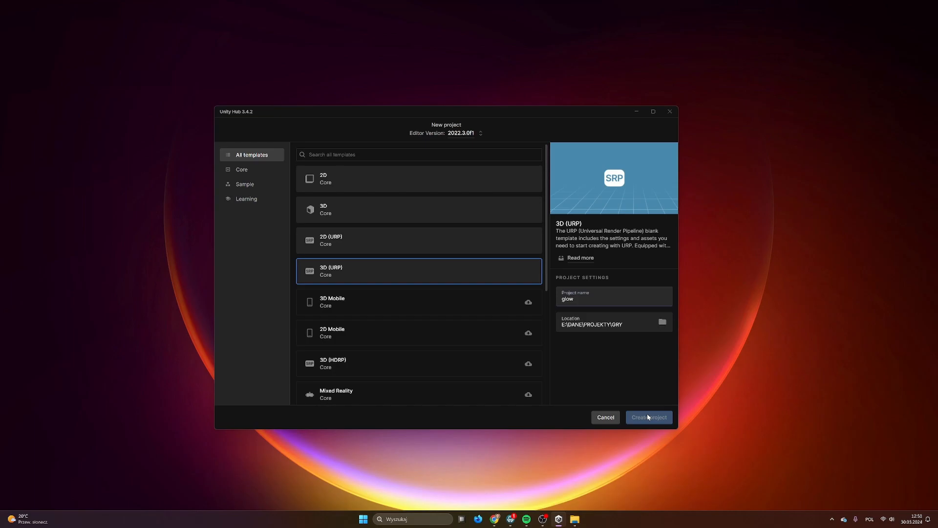
# - Create the 3D (URP) project 'glow' and open it in the Unity editor
pyautogui.click(649, 418)
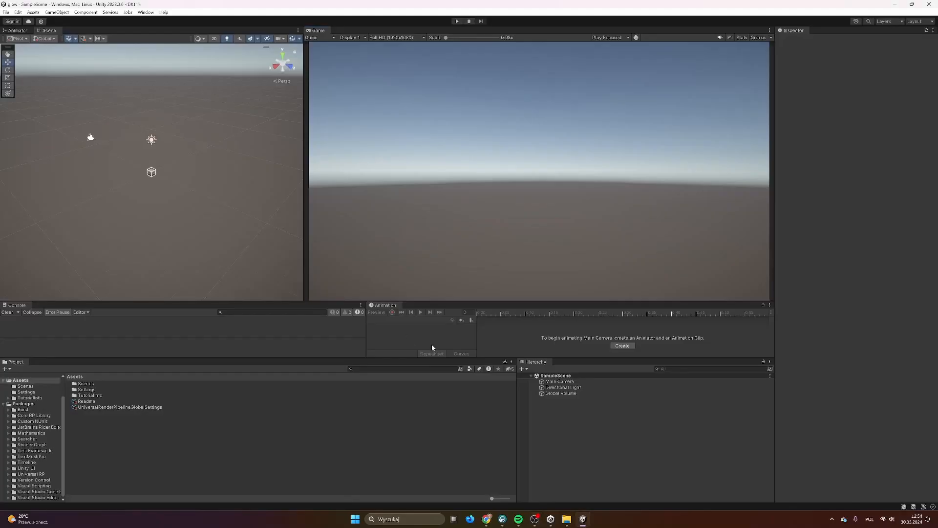
# - Add a Cube to the sample scene from the GameObject menu
pyautogui.click(559, 382)
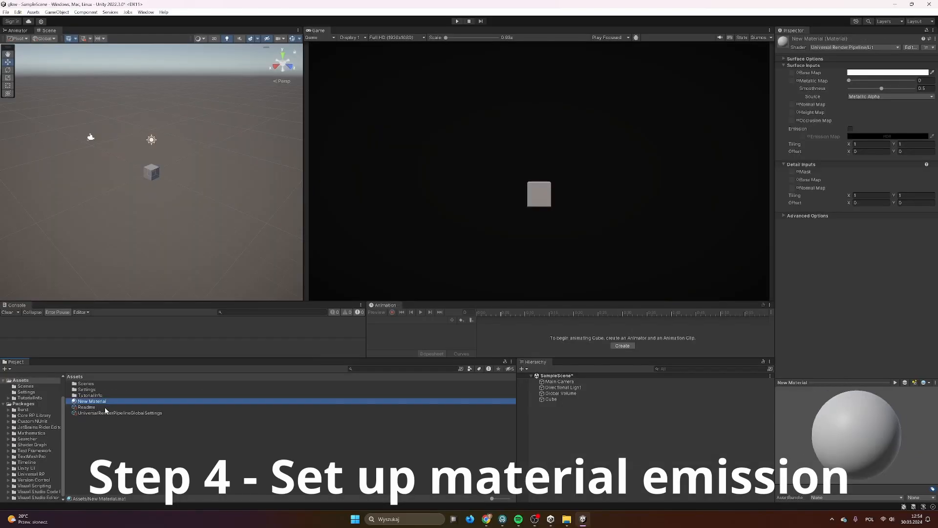
pyautogui.moveTo(786, 138)
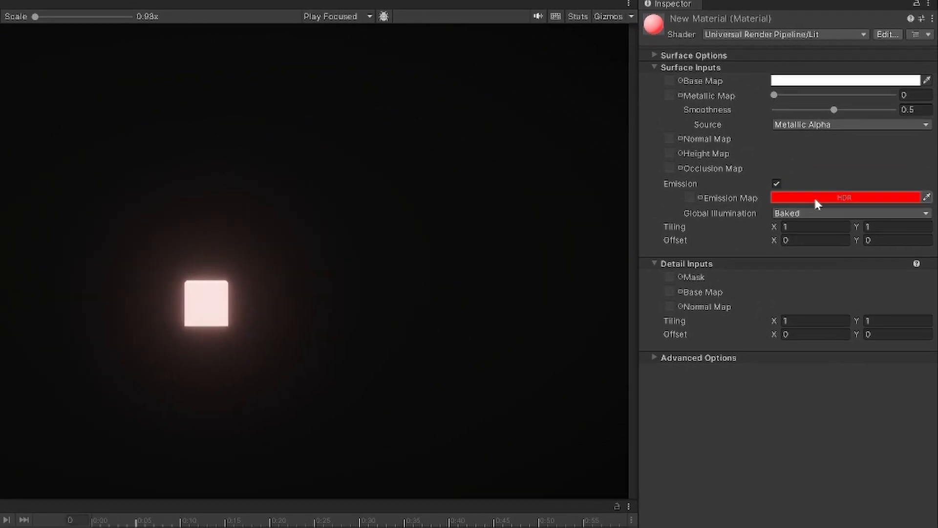
# - Raise the red emission colour's HDR intensity to 3 for a stronger halo
pyautogui.click(844, 196)
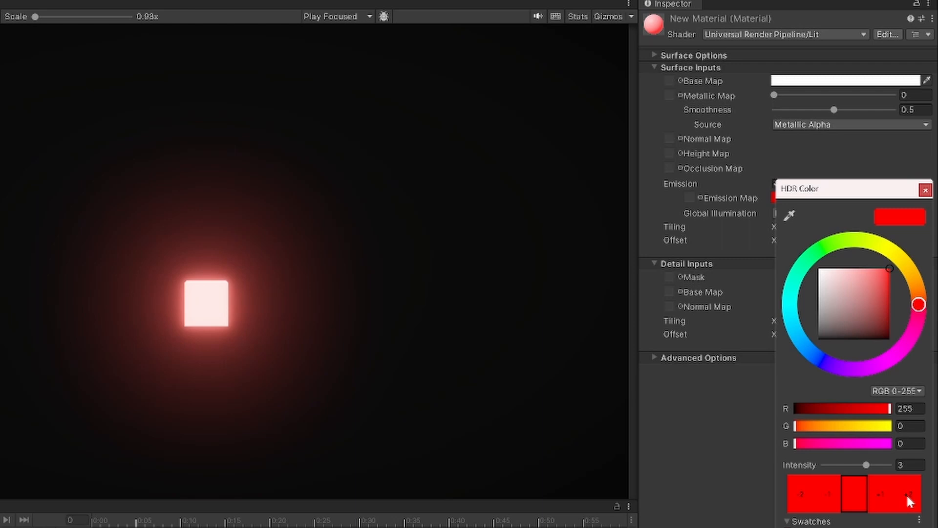
pyautogui.moveTo(583, 371)
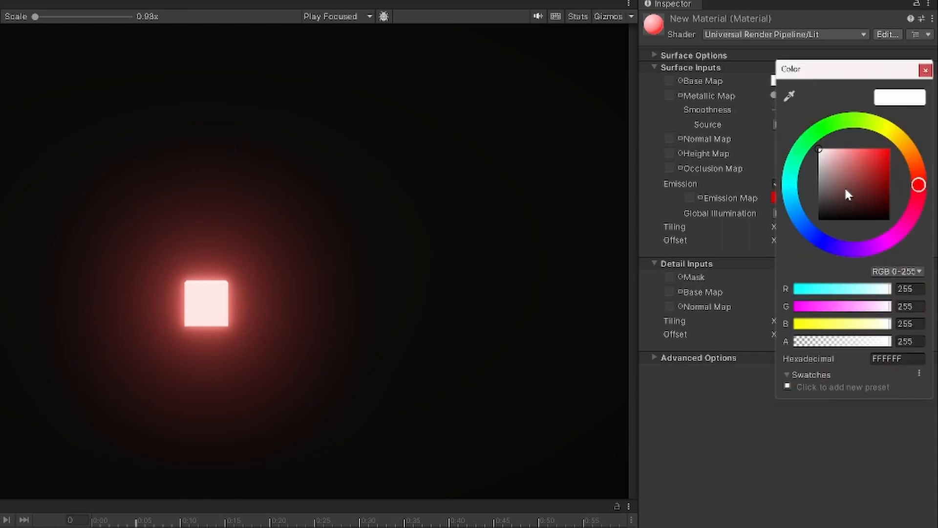
# - Try blue, lime green, then teal (00FFAE) as the cube's base colour, tinting the glow pale orange
pyautogui.click(890, 149)
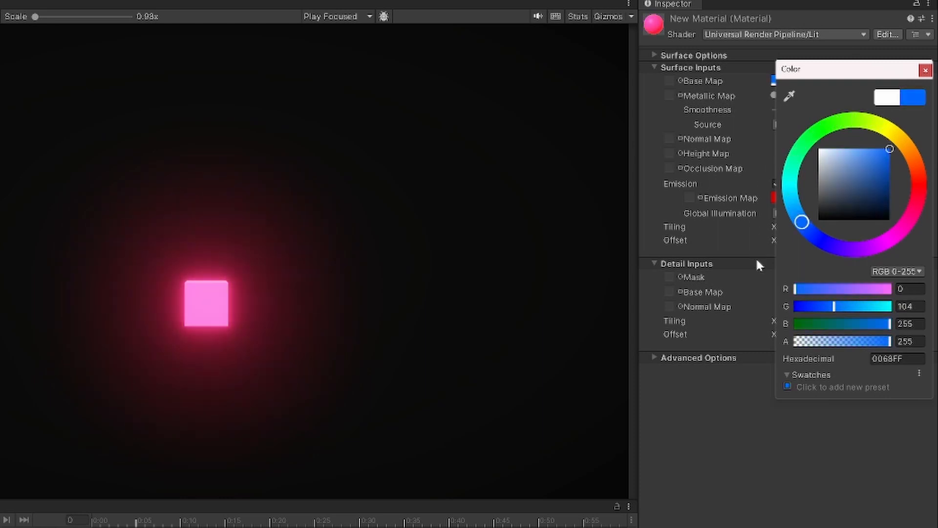
pyautogui.moveTo(801, 222); pyautogui.dragTo(795, 207)
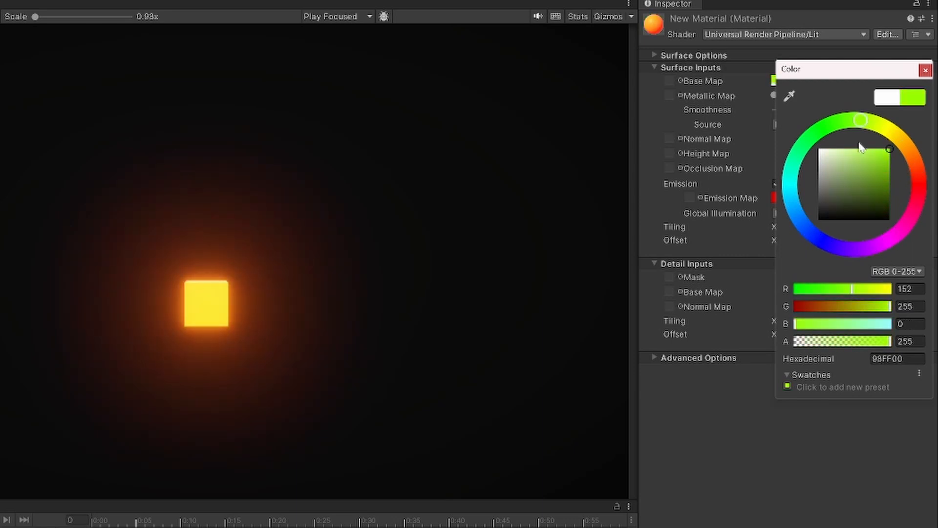
pyautogui.click(791, 166)
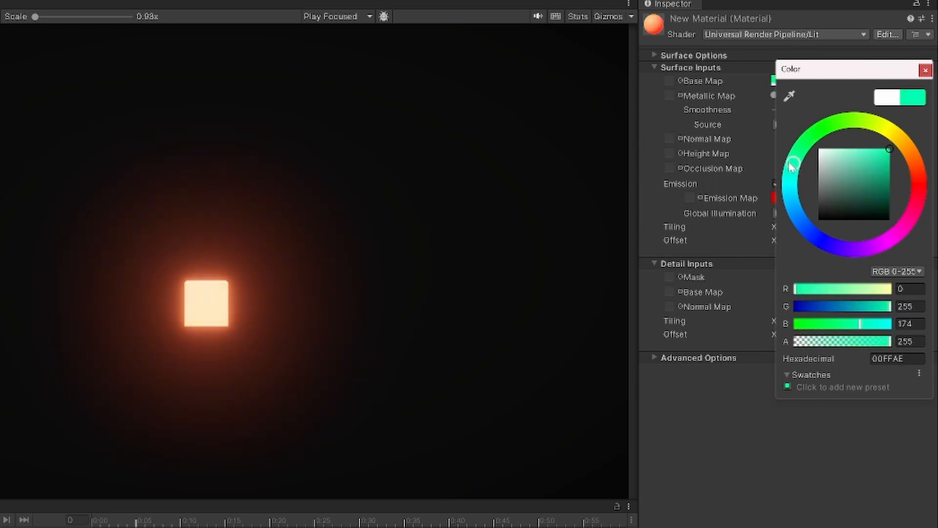